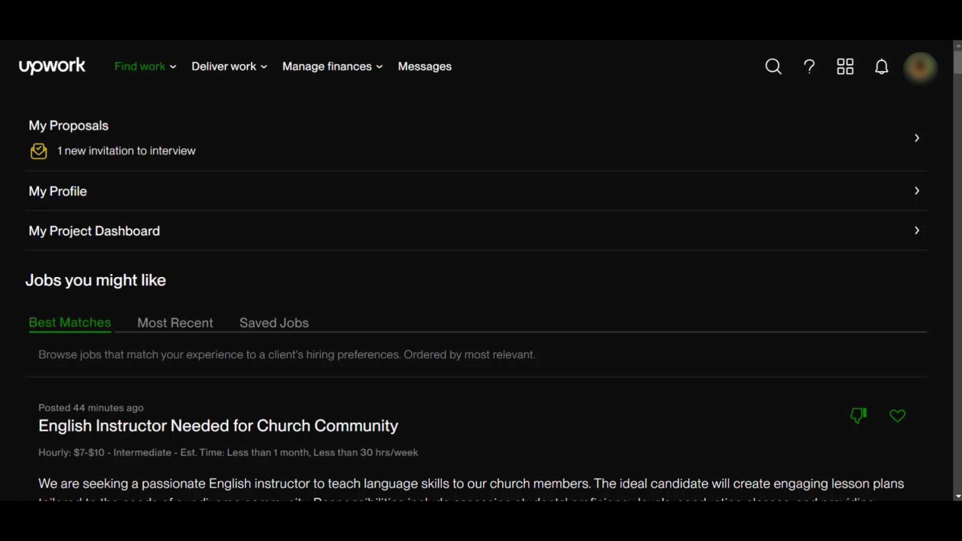
mouse_move(756, 90)
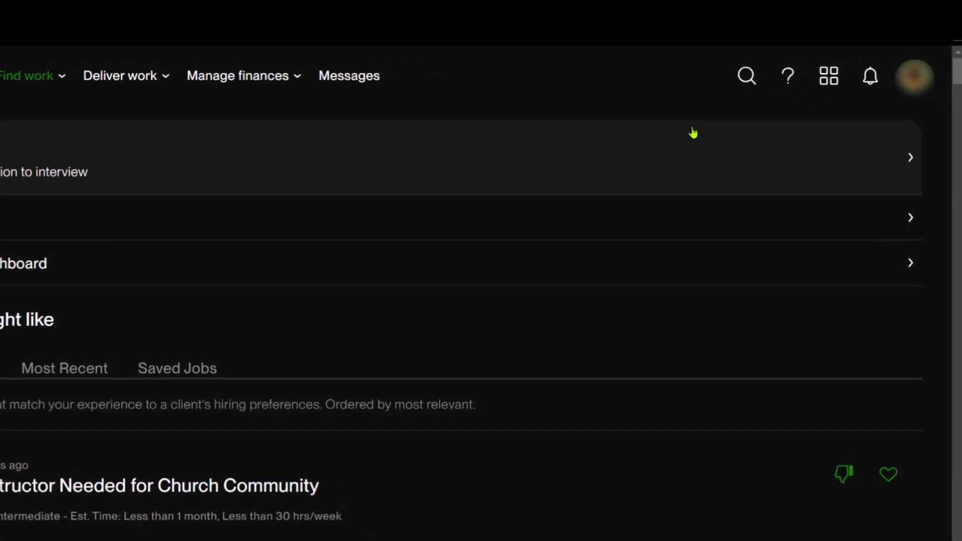
- Open the account dropdown from the profile avatar on the Upwork home page
scroll("down", 3)
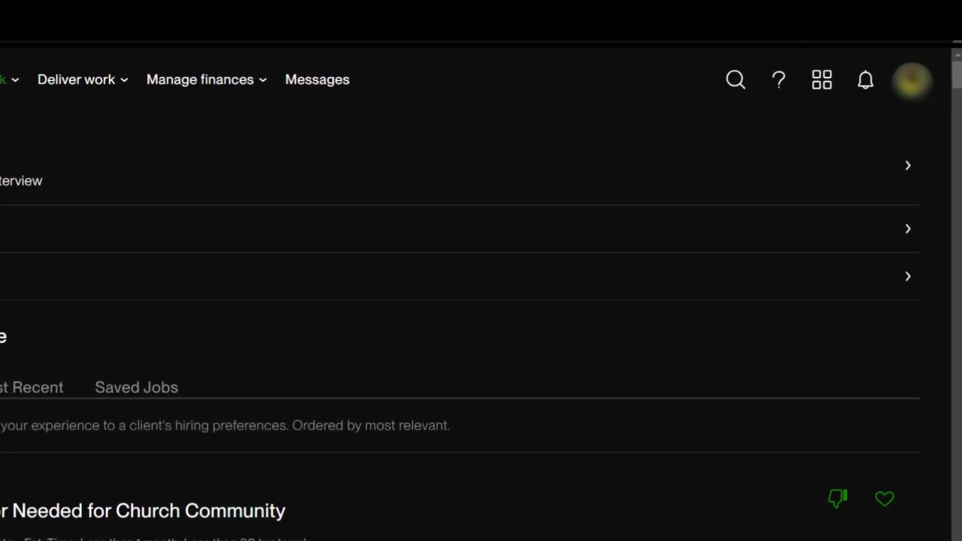
left_click(913, 79)
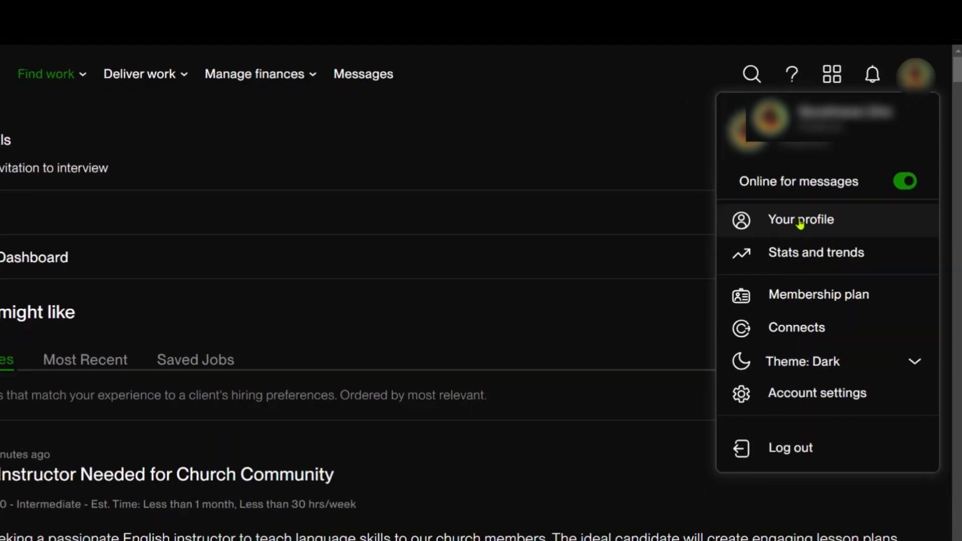
- Go to 'Your profile' and scroll down to the Portfolio section
left_click(801, 219)
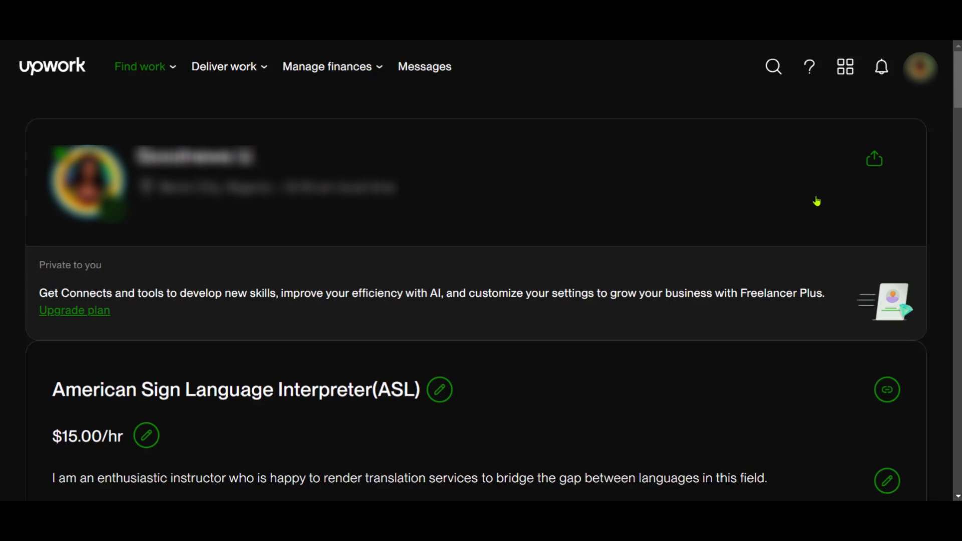
mouse_move(777, 151)
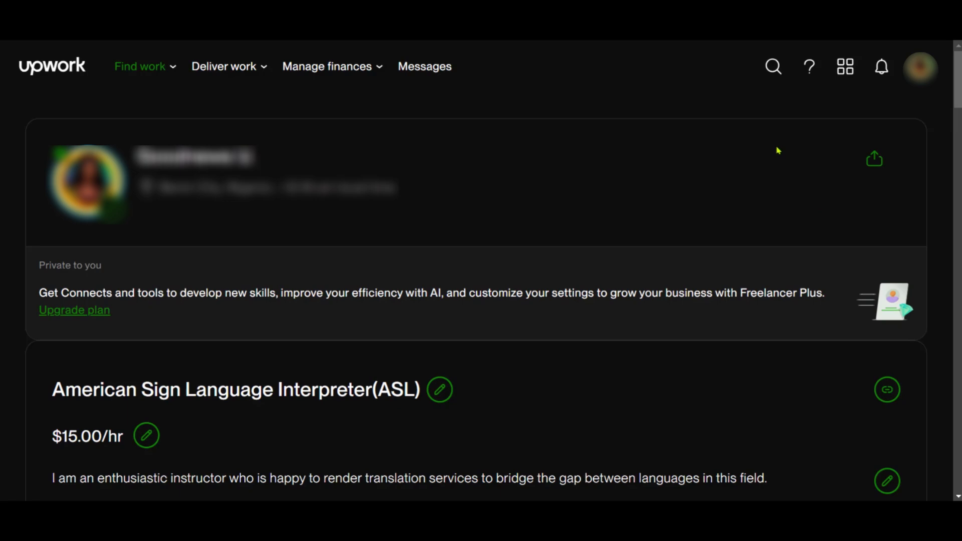
scroll("down", 3)
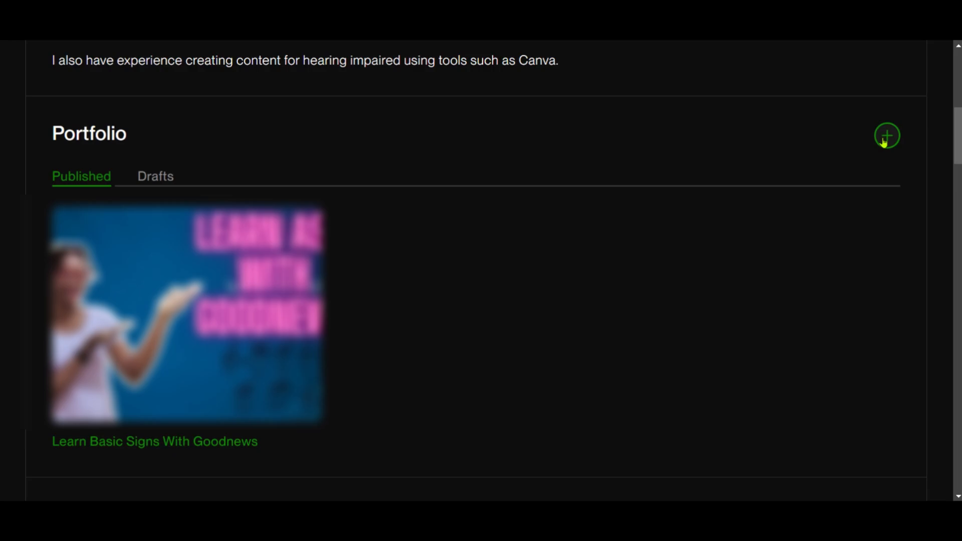
- Open the 'Add a new portfolio project' form and scroll through its empty fields
left_click(887, 136)
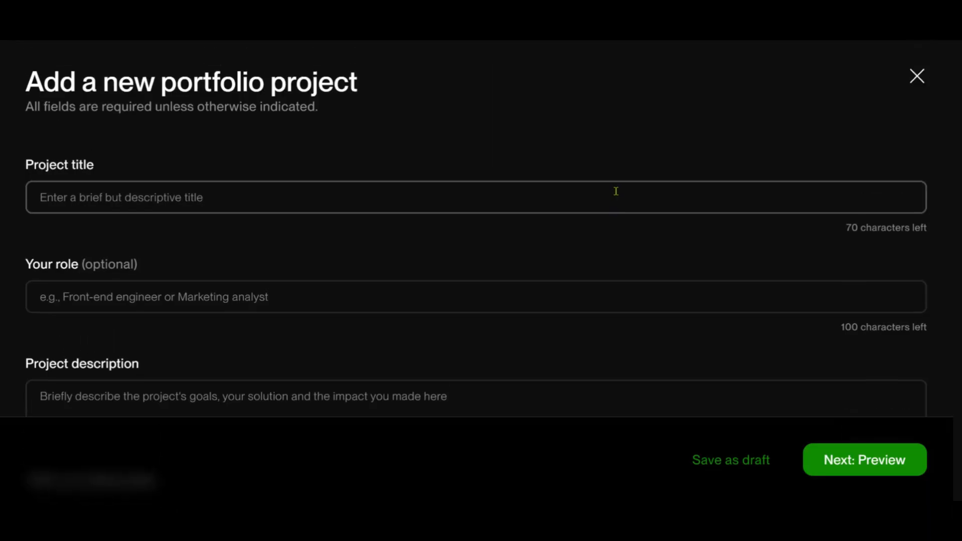
scroll("down", 3)
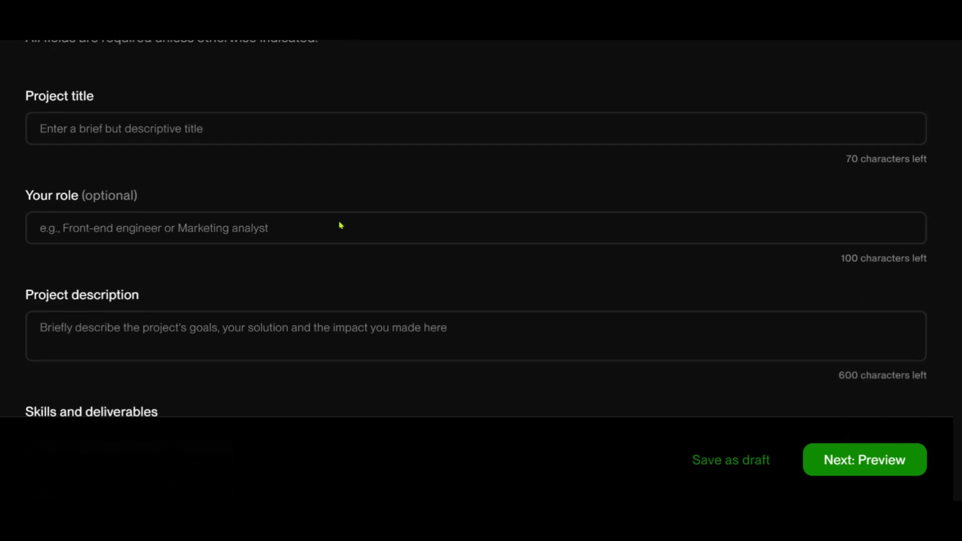
scroll("down", 3)
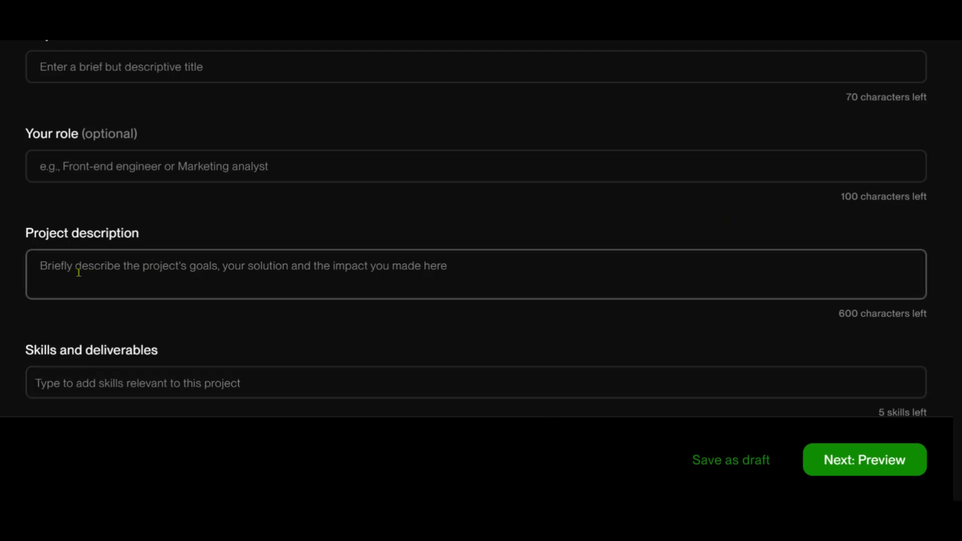
- Enter the Google Docs document link as the project description and scroll down the form
type("https://docs.google.com/document/d/1aGSnif_MFMaYNCO8dN6We1cXw4UP7nGTzJosPNLDJss/edit?usp=drive_link")
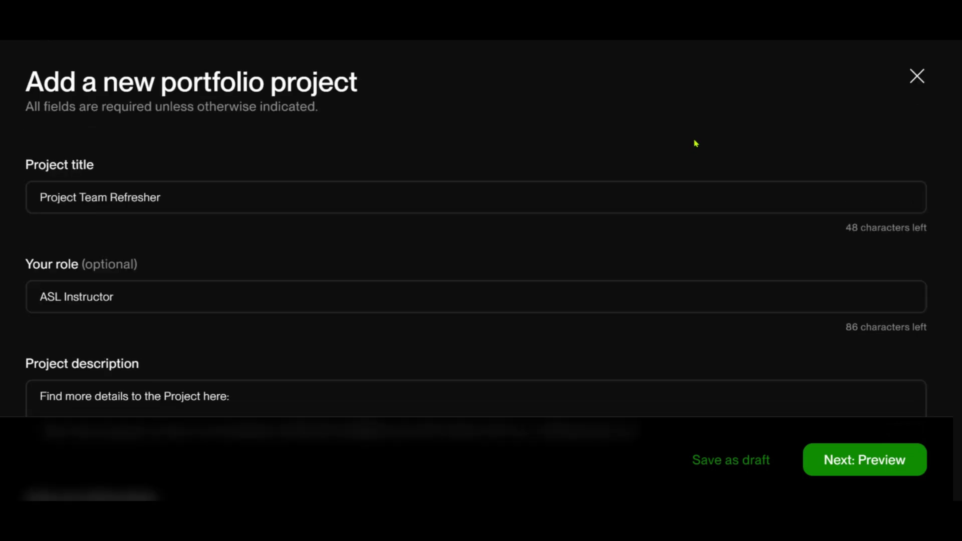
mouse_move(693, 136)
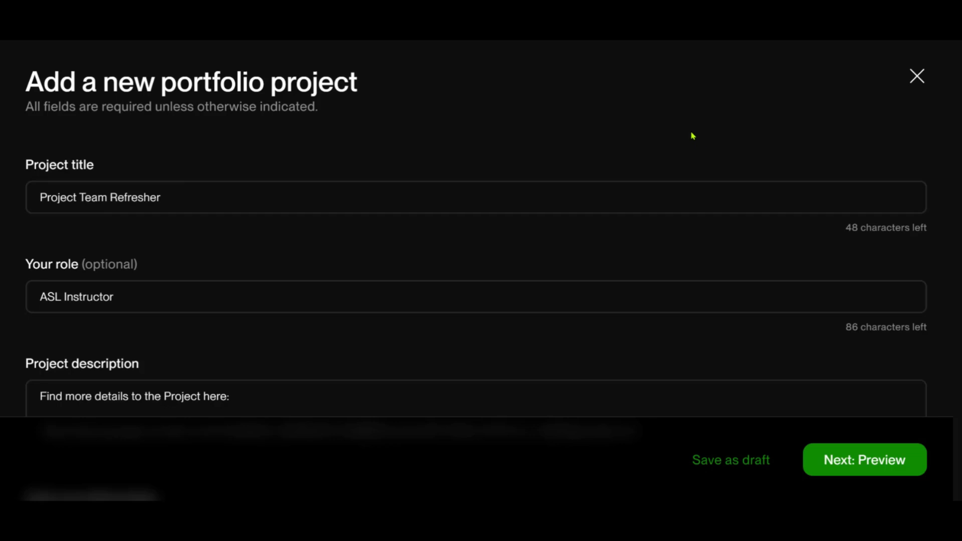
scroll("down", 3)
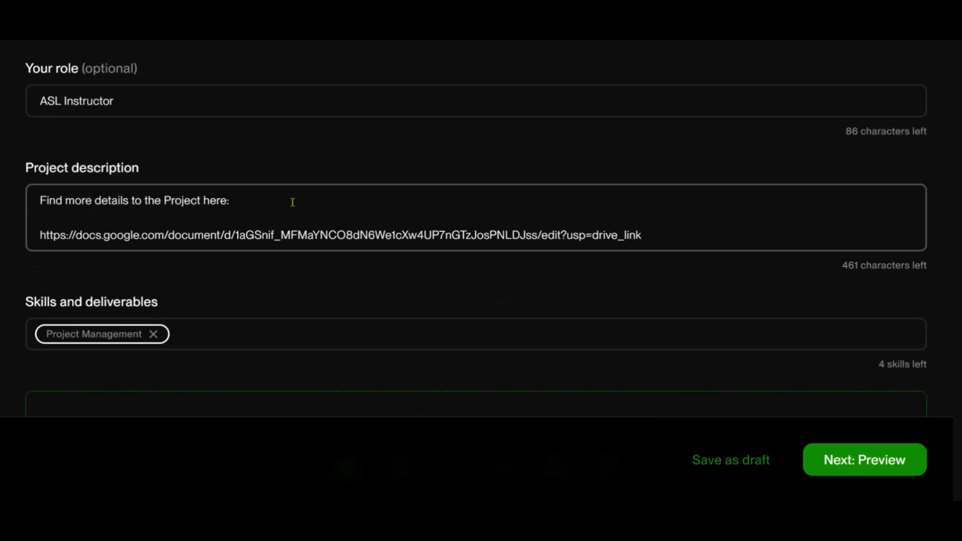
scroll("down", 3)
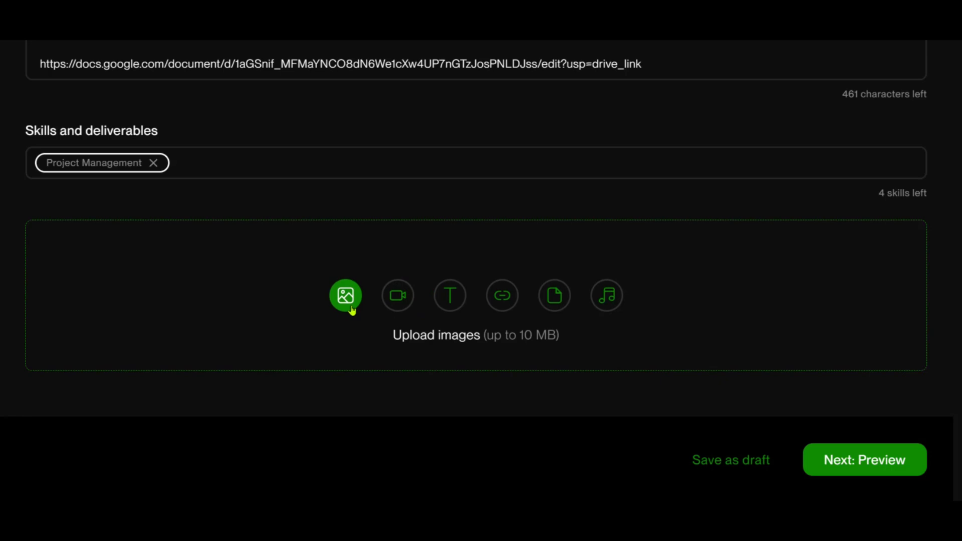
left_click(397, 295)
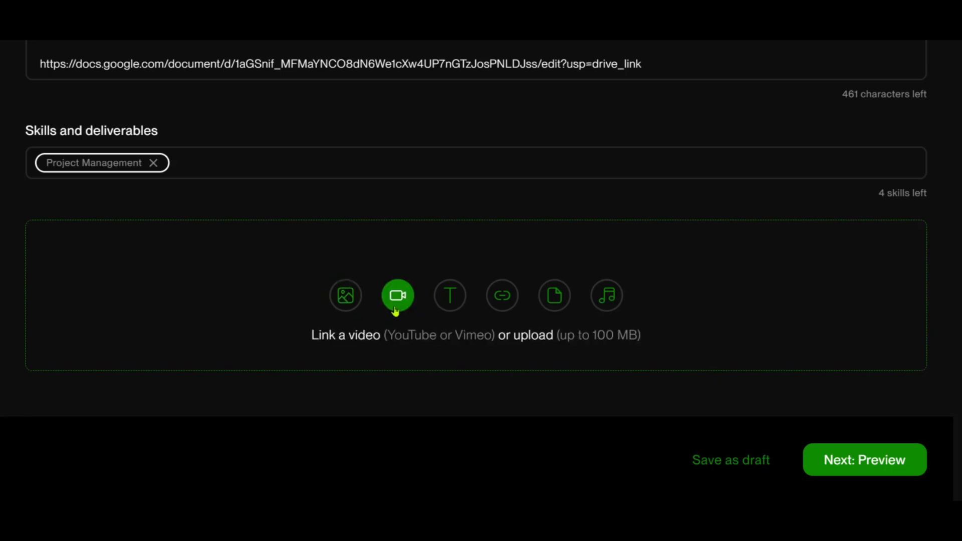
left_click(554, 296)
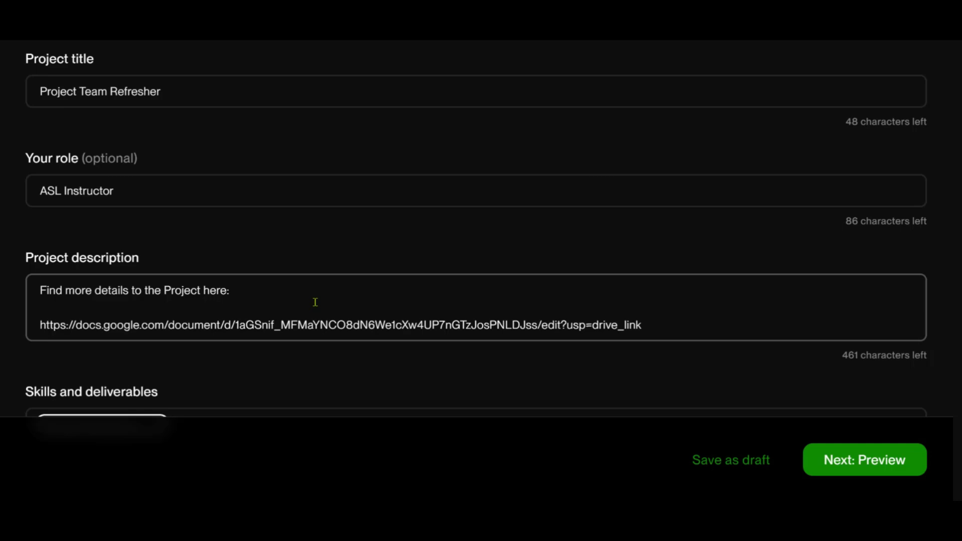
scroll("down", 3)
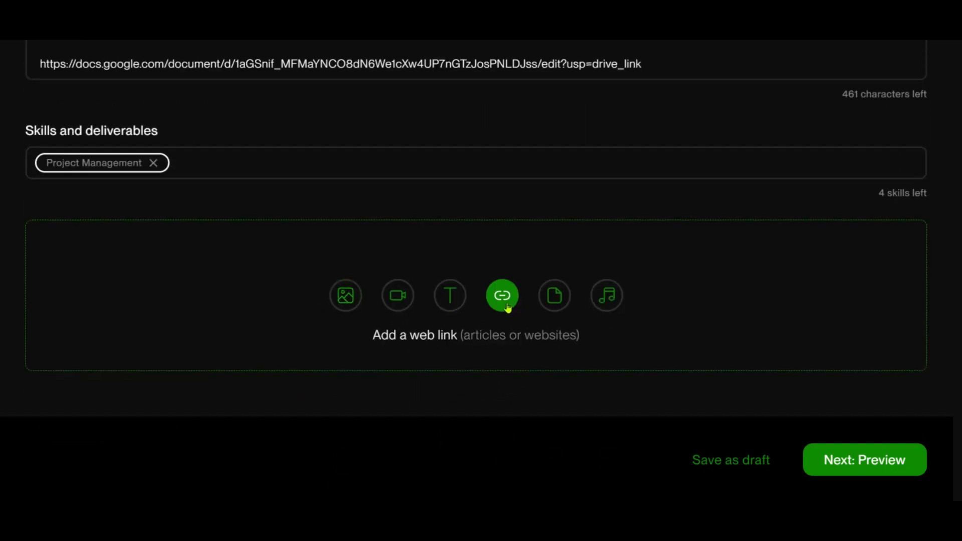
- Attach the Google Docs URL as a web link, then continue through Preview to Thumbnail
left_click(502, 295)
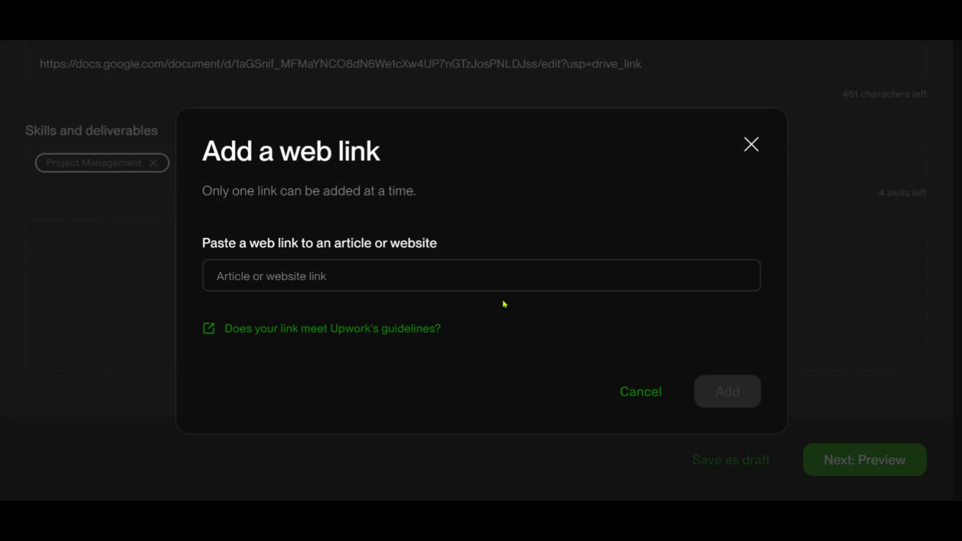
left_click(481, 276)
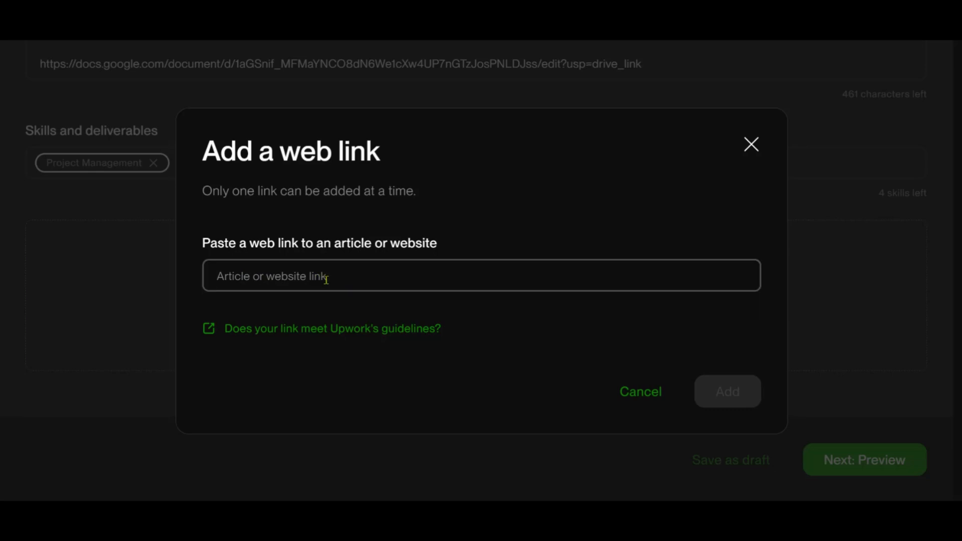
type("https://docs.google.com/document/d/1aGSnif_MFMaYNCO8dN6We1cXw4UP7nGTzJosPNLDJss/edit?usp=drive_link")
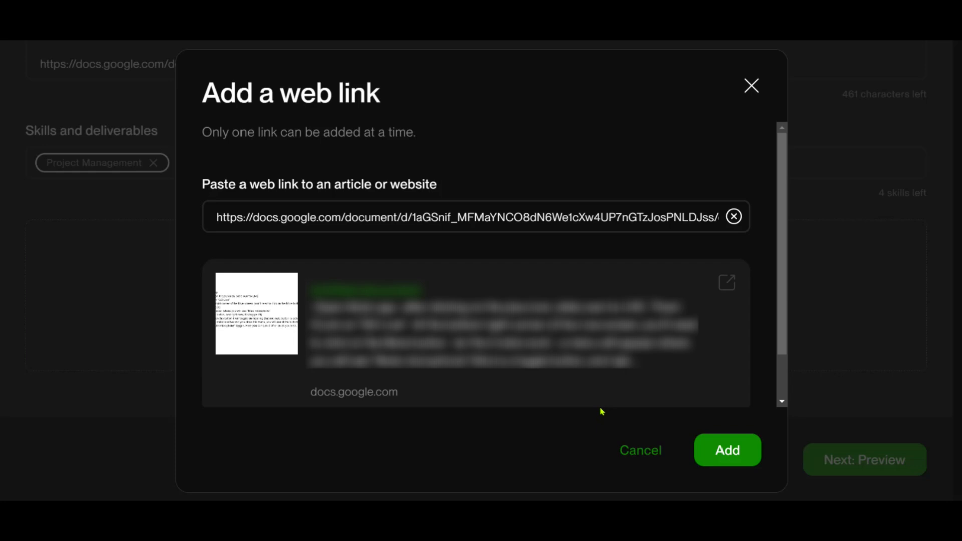
mouse_move(593, 411)
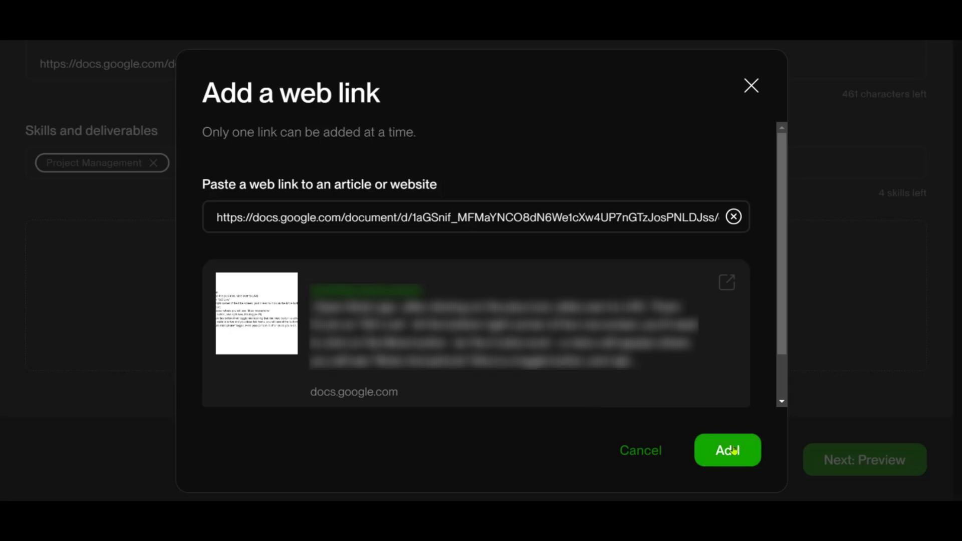
left_click(727, 450)
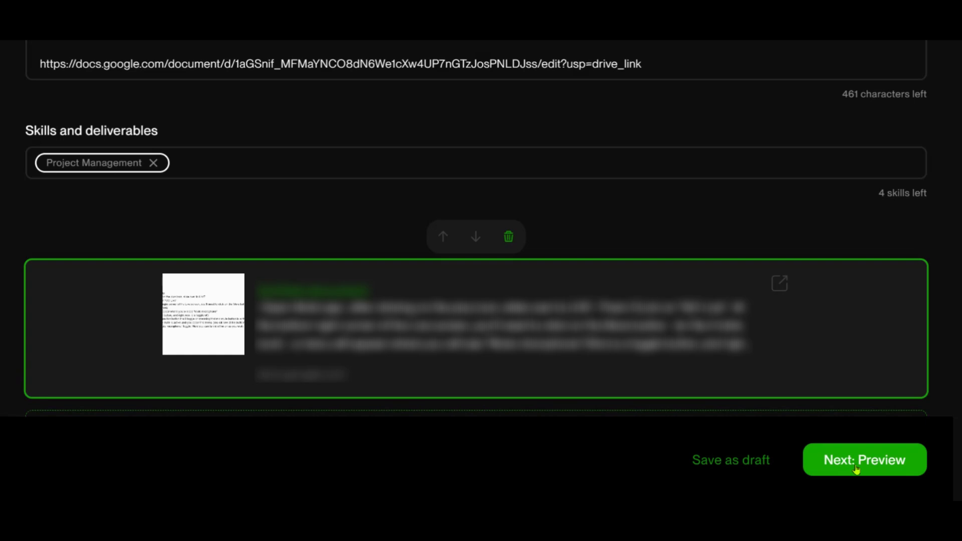
left_click(865, 459)
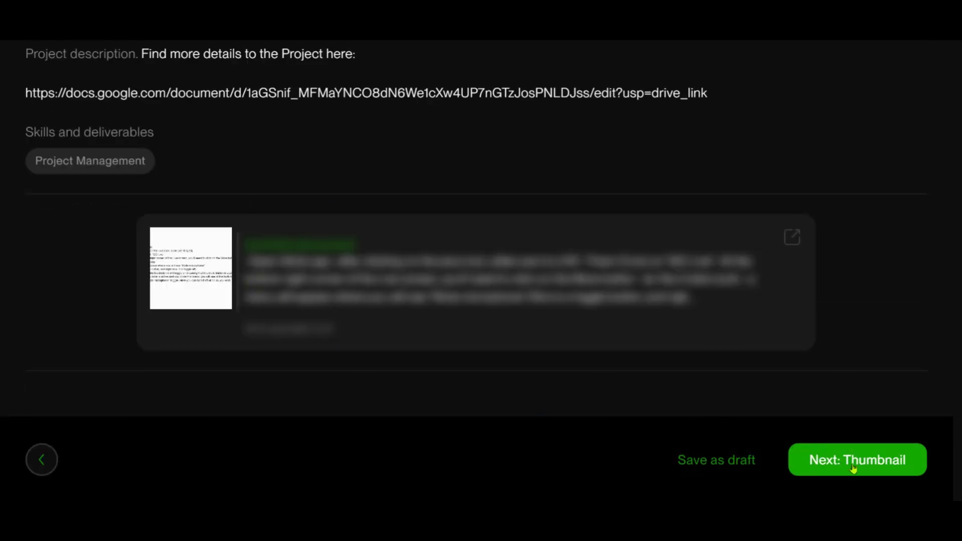
left_click(856, 459)
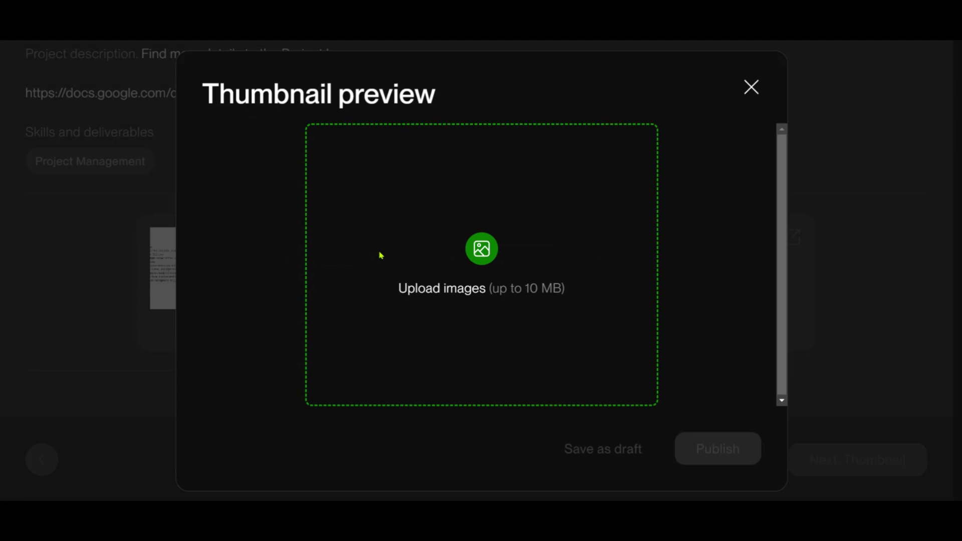